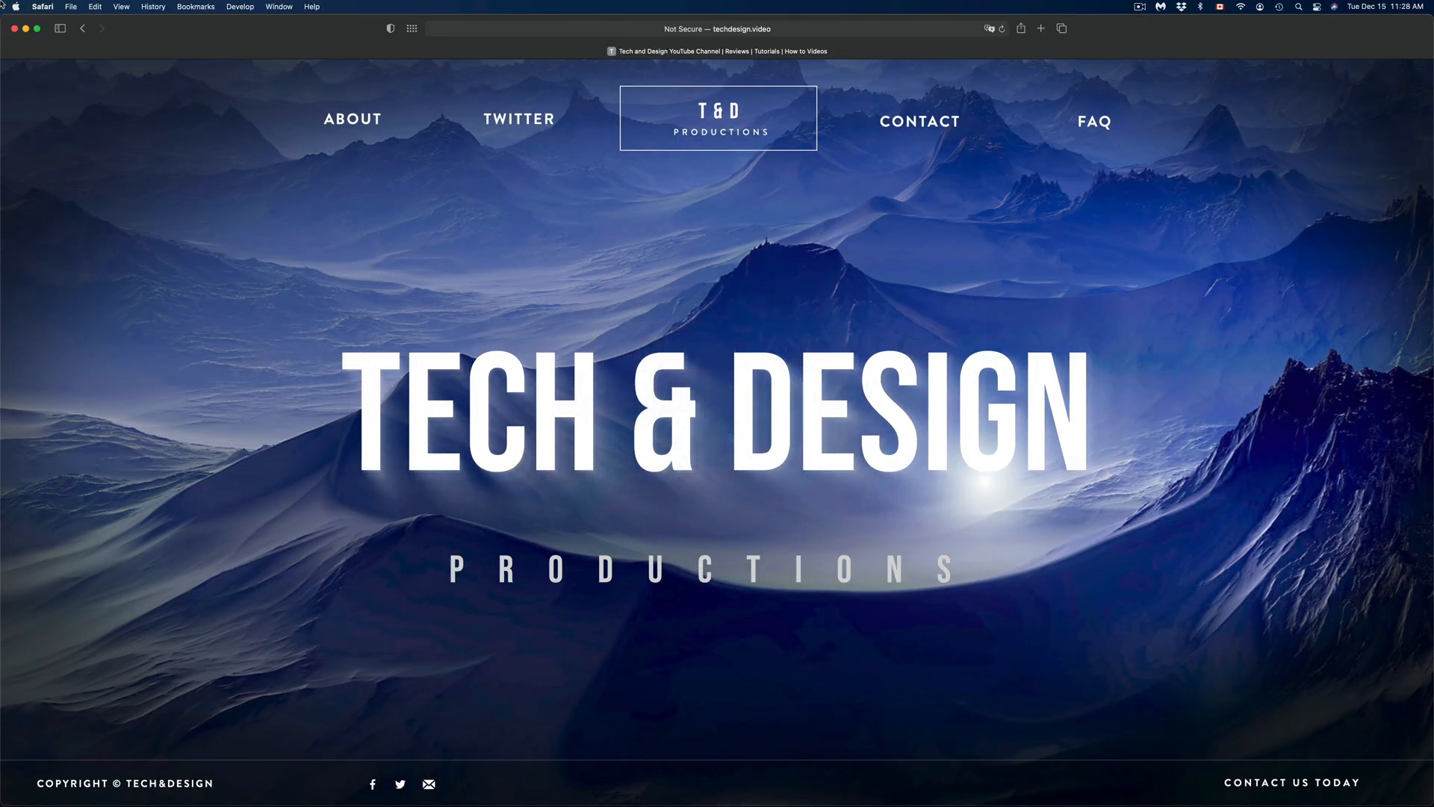
Reveal the Apple menu showing the App Store entry with its 4 updates badge
click(16, 6)
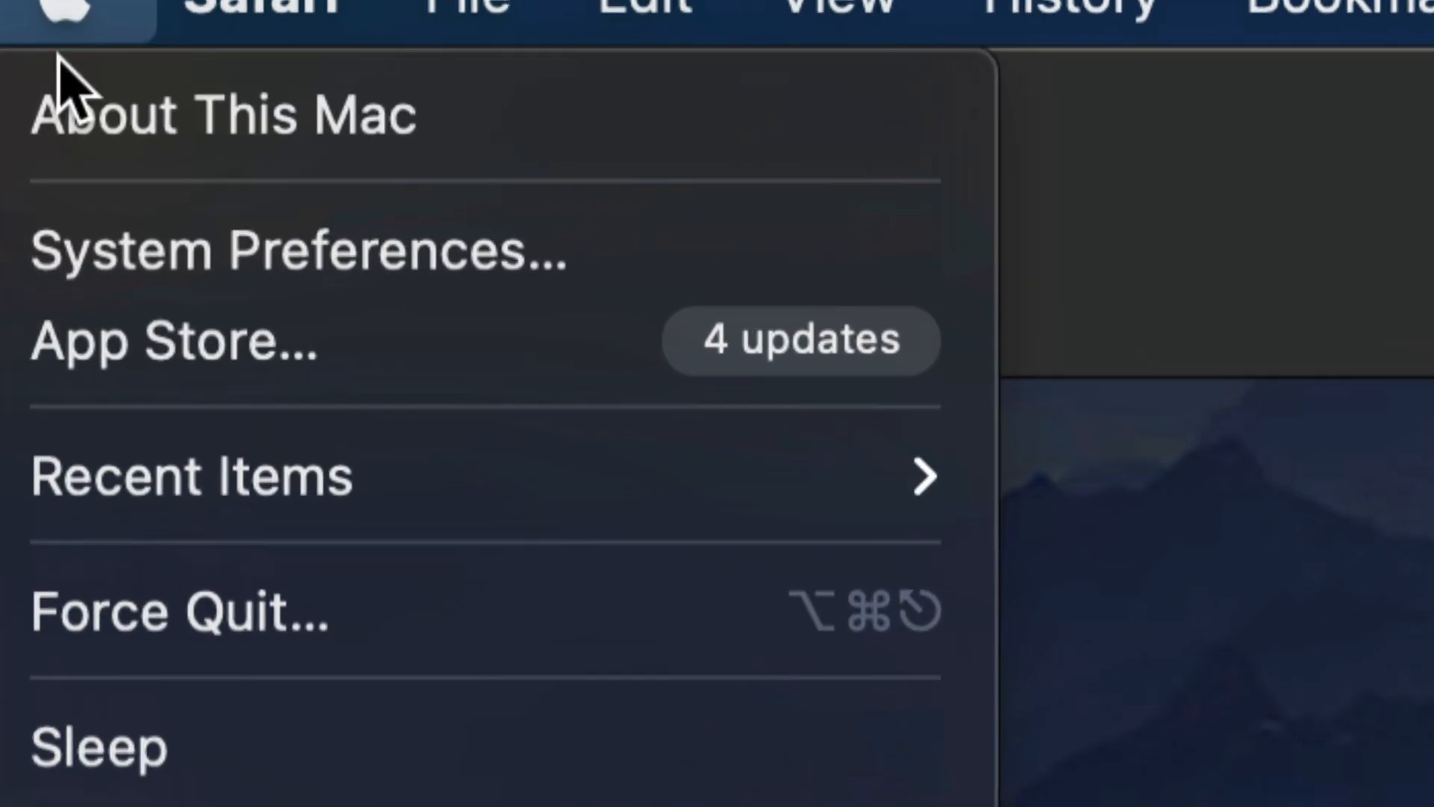
mouse_move(202, 406)
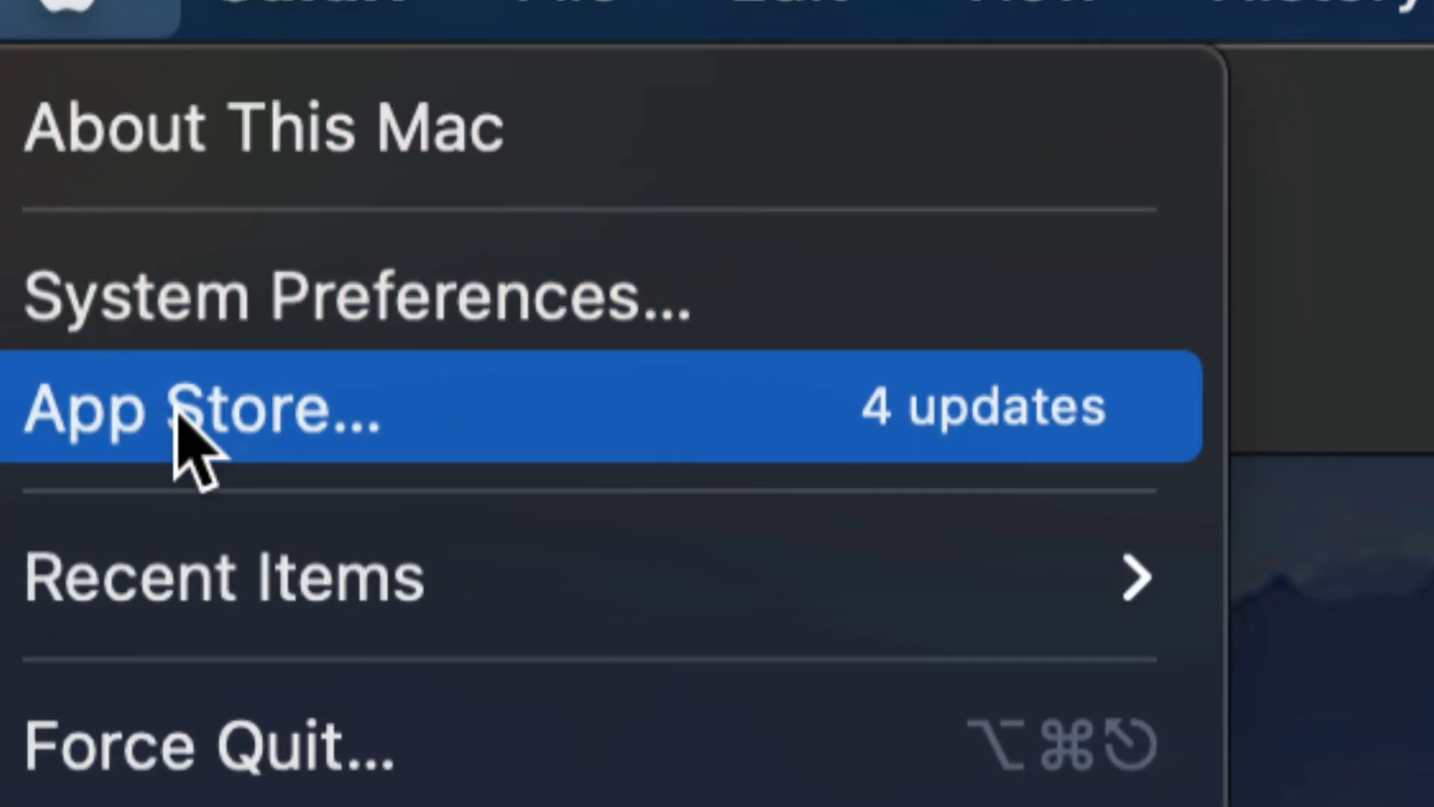
Launch the App Store from the Apple menu and continue past the What's New sheet
click(202, 406)
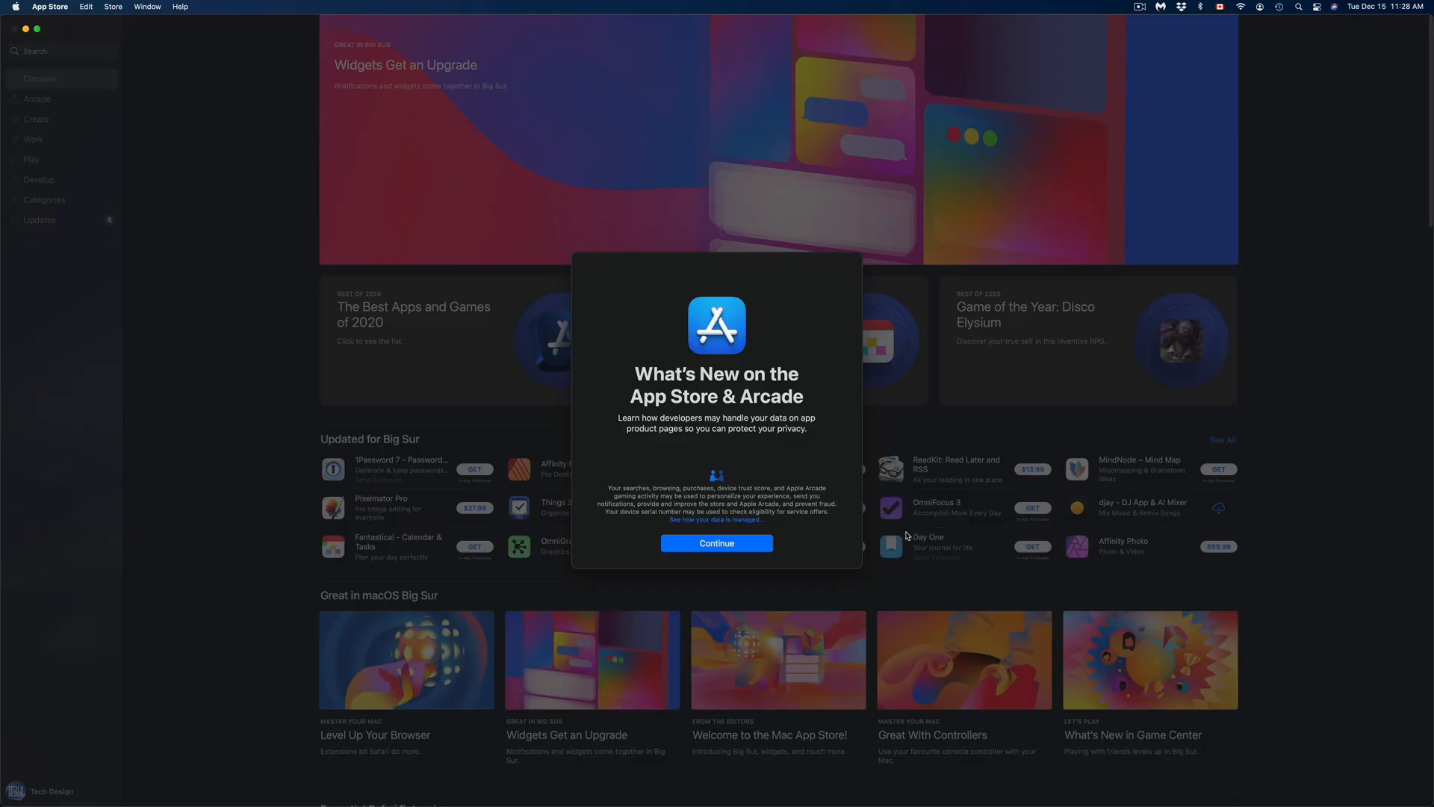
click(715, 543)
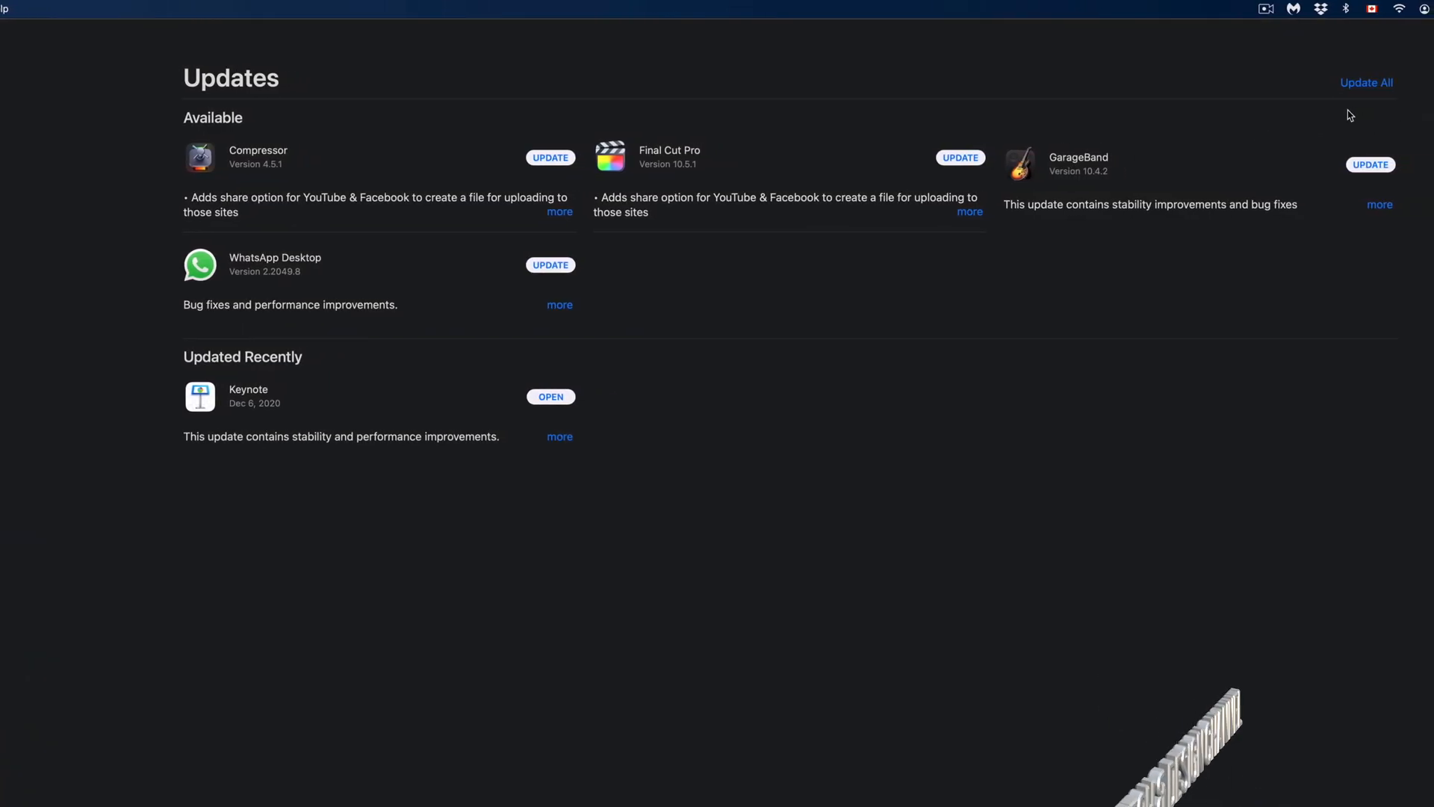
mouse_move(1236, 126)
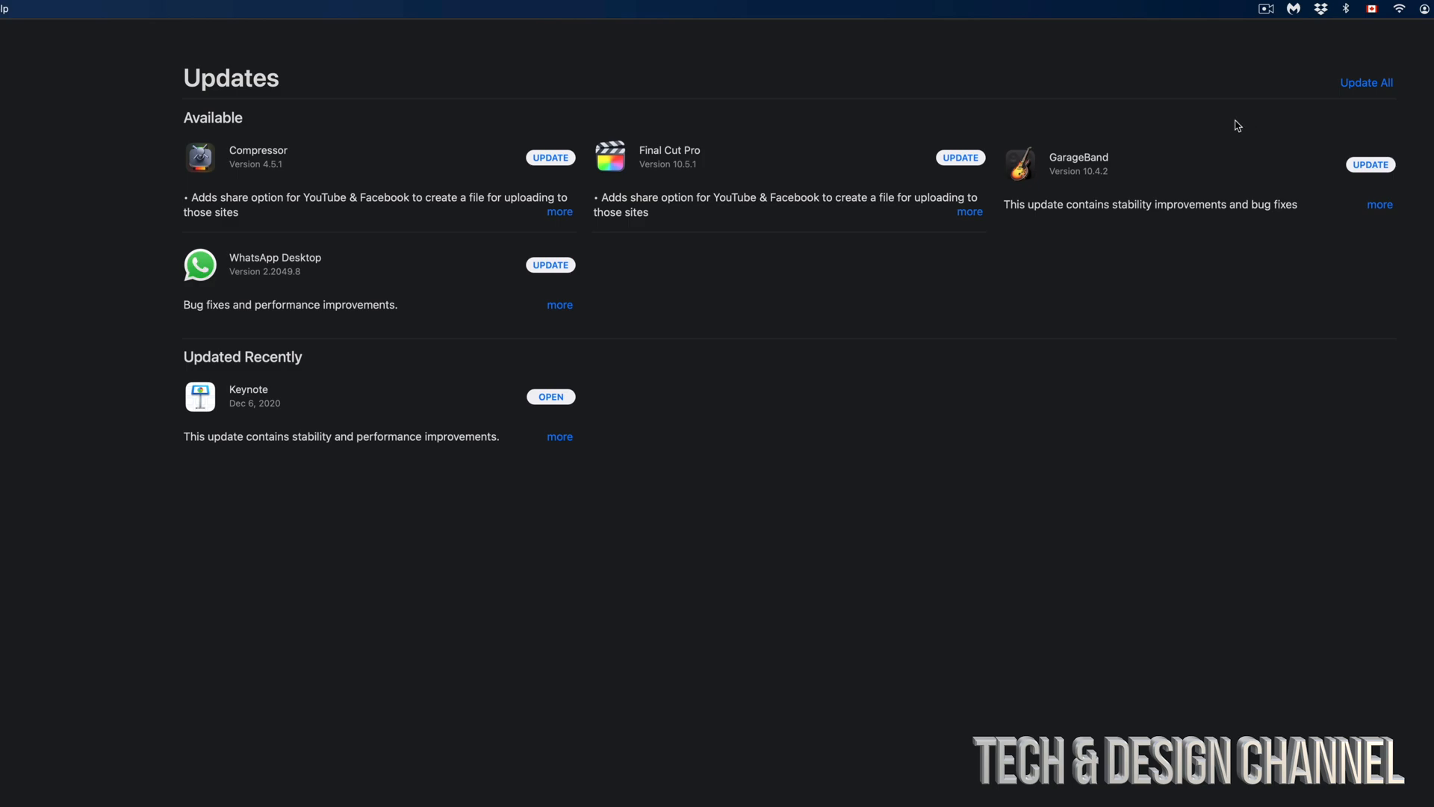
mouse_move(298, 109)
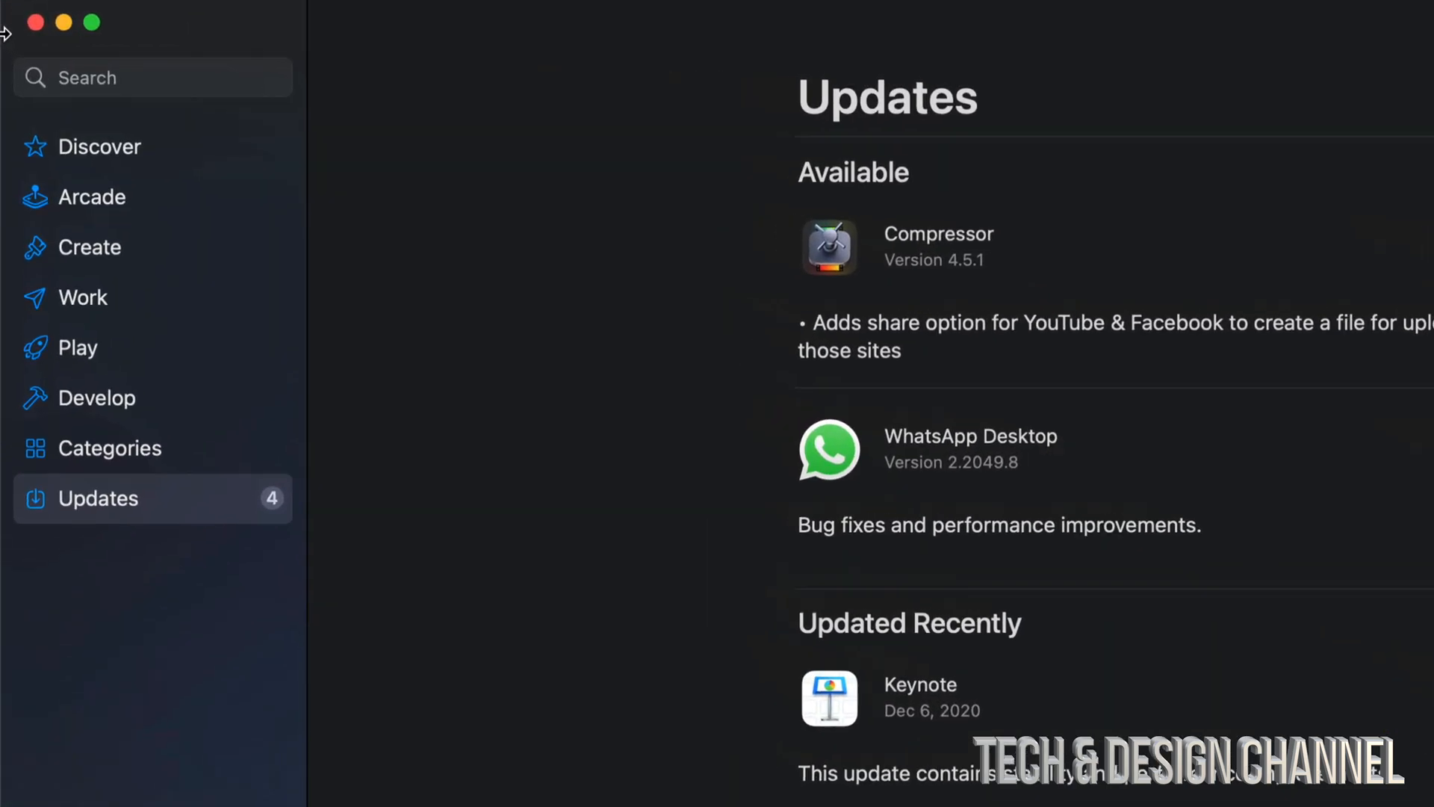
Search for 'final', pick the final cut pro suggestion and start updating Final Cut Pro from its page
click(152, 76)
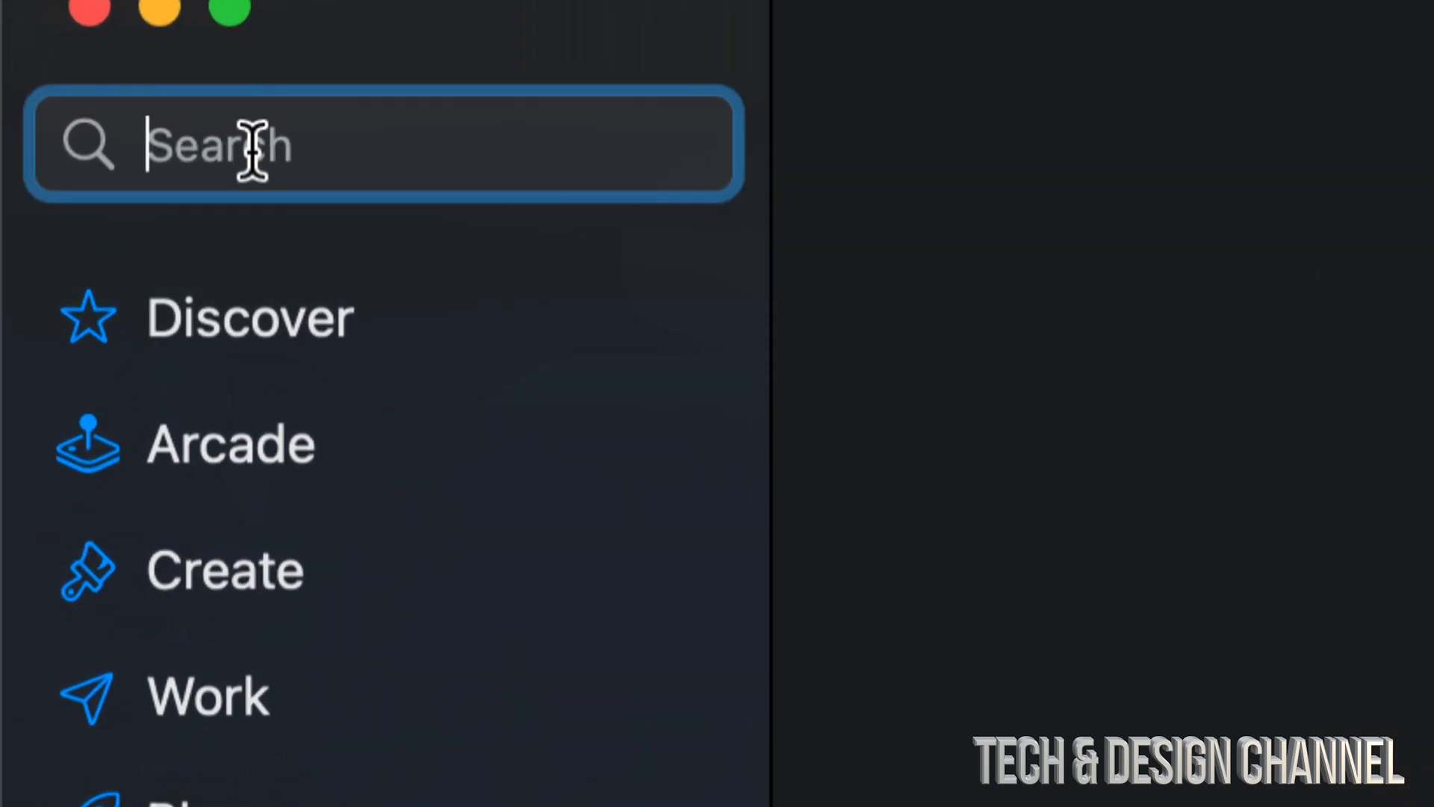
text(final)
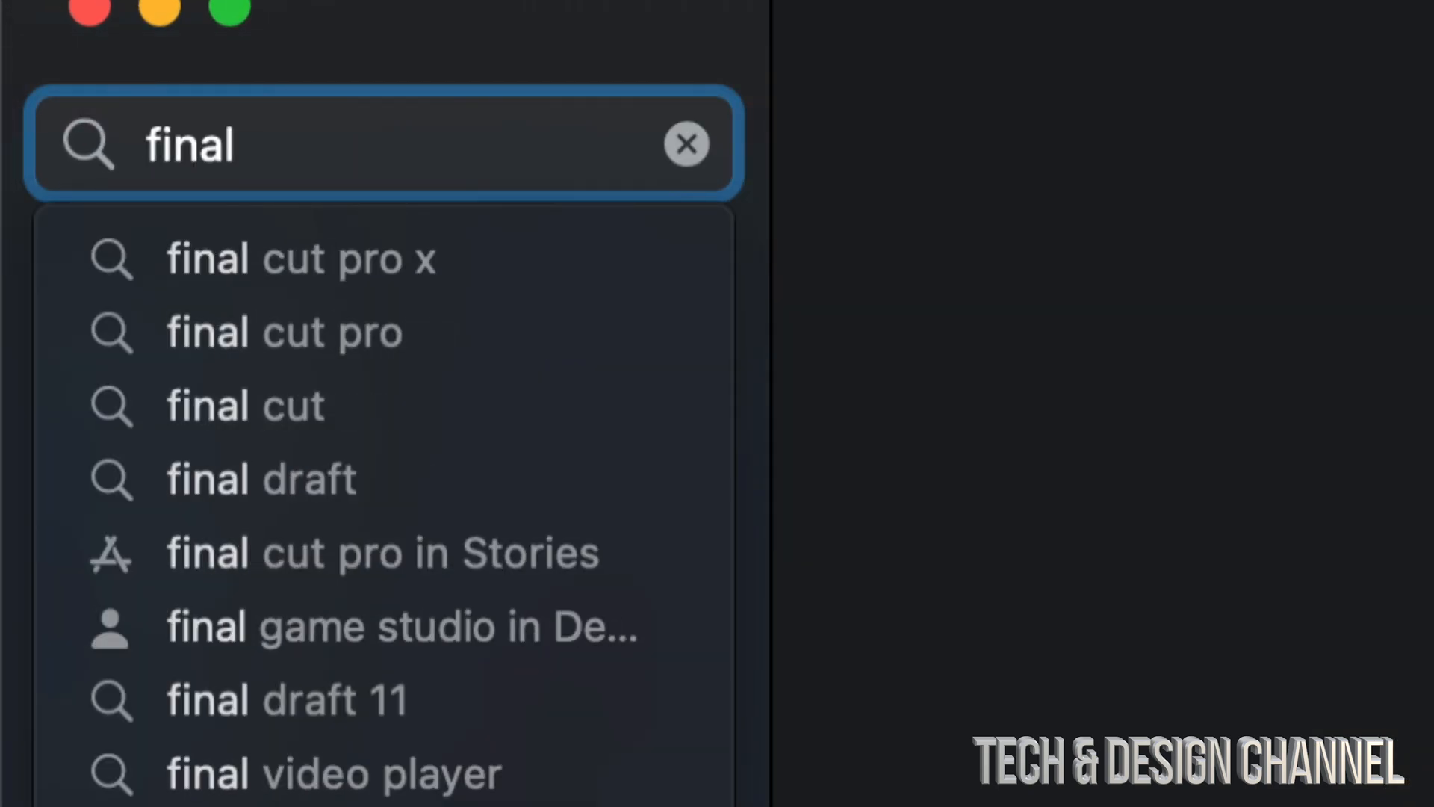
click(300, 259)
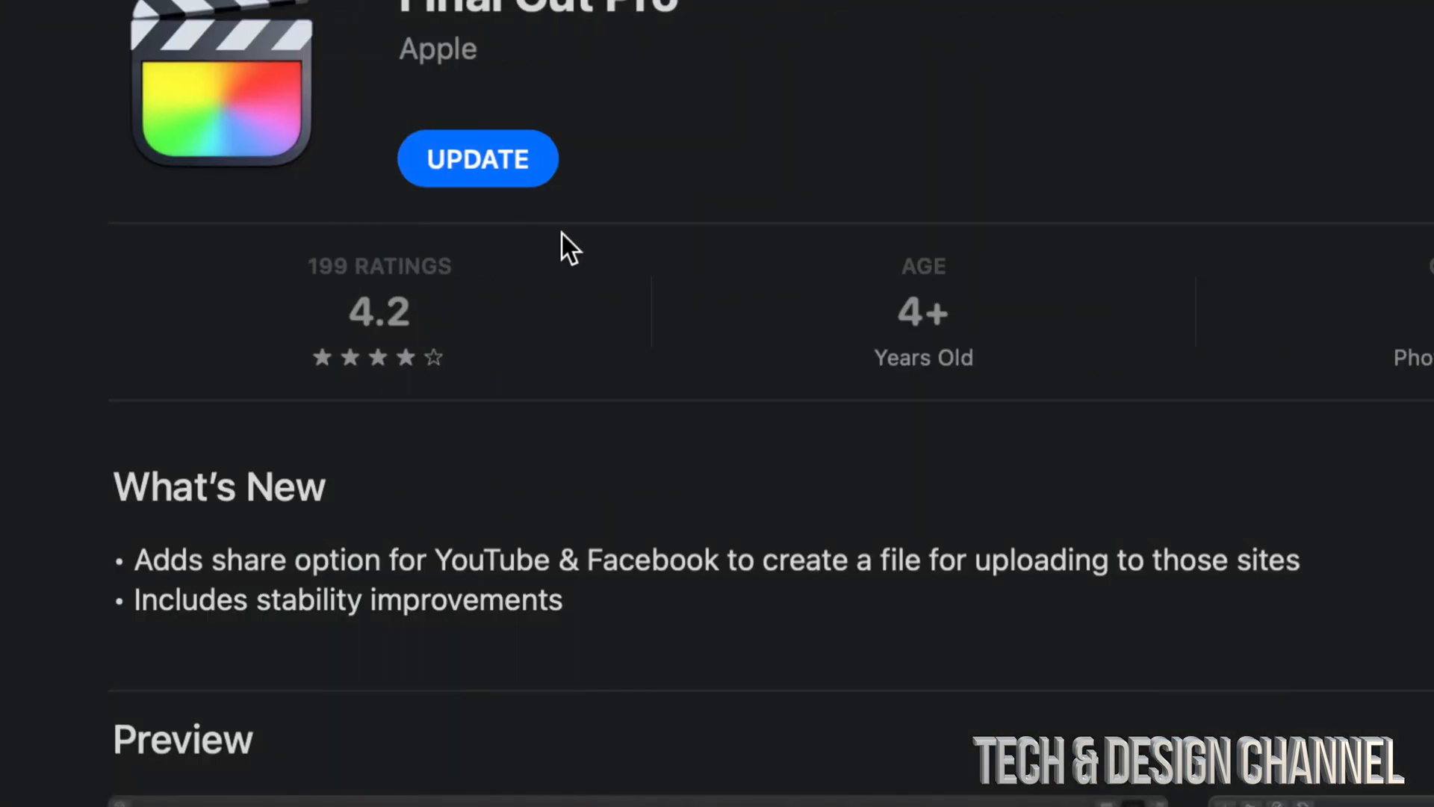
scroll(up, 3)
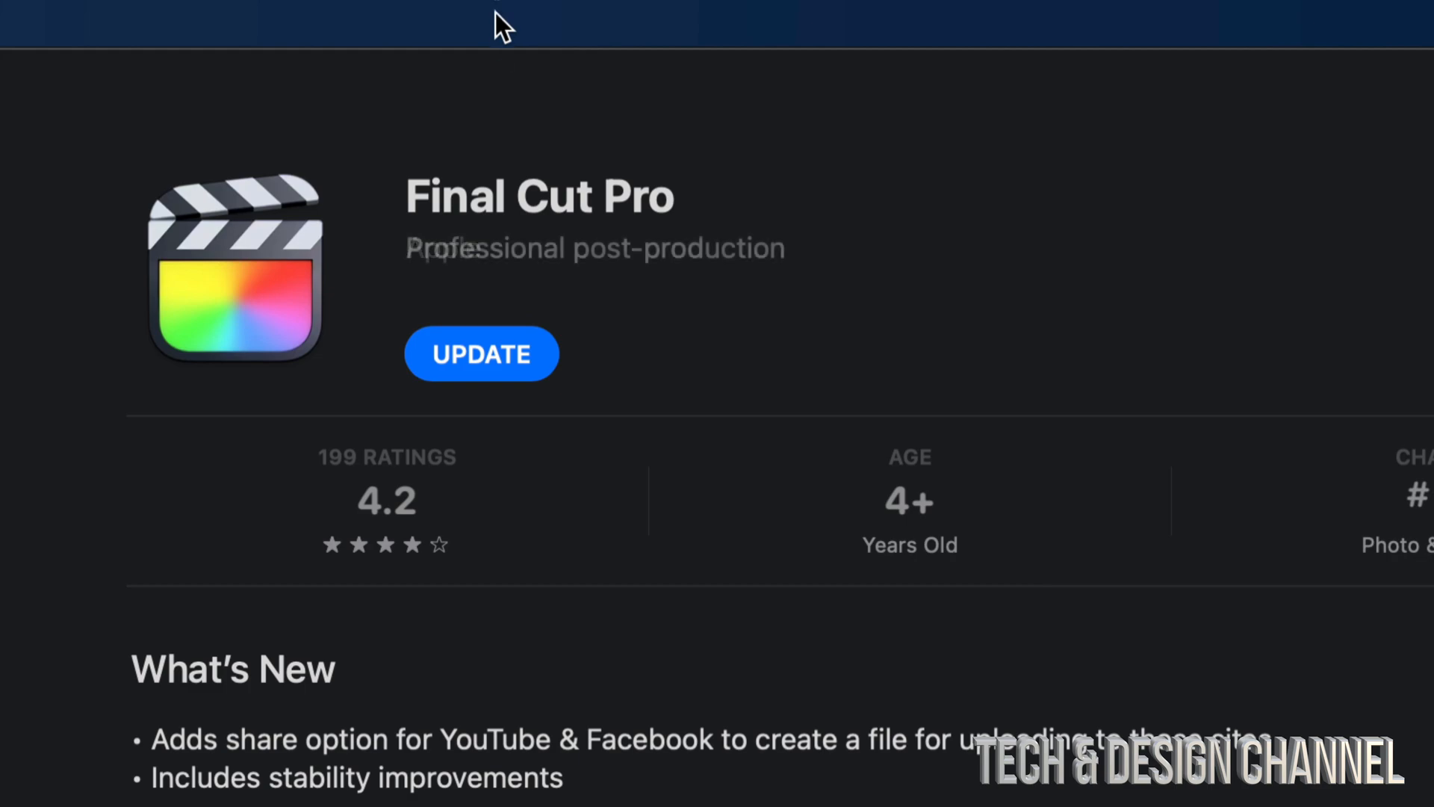
mouse_move(469, 369)
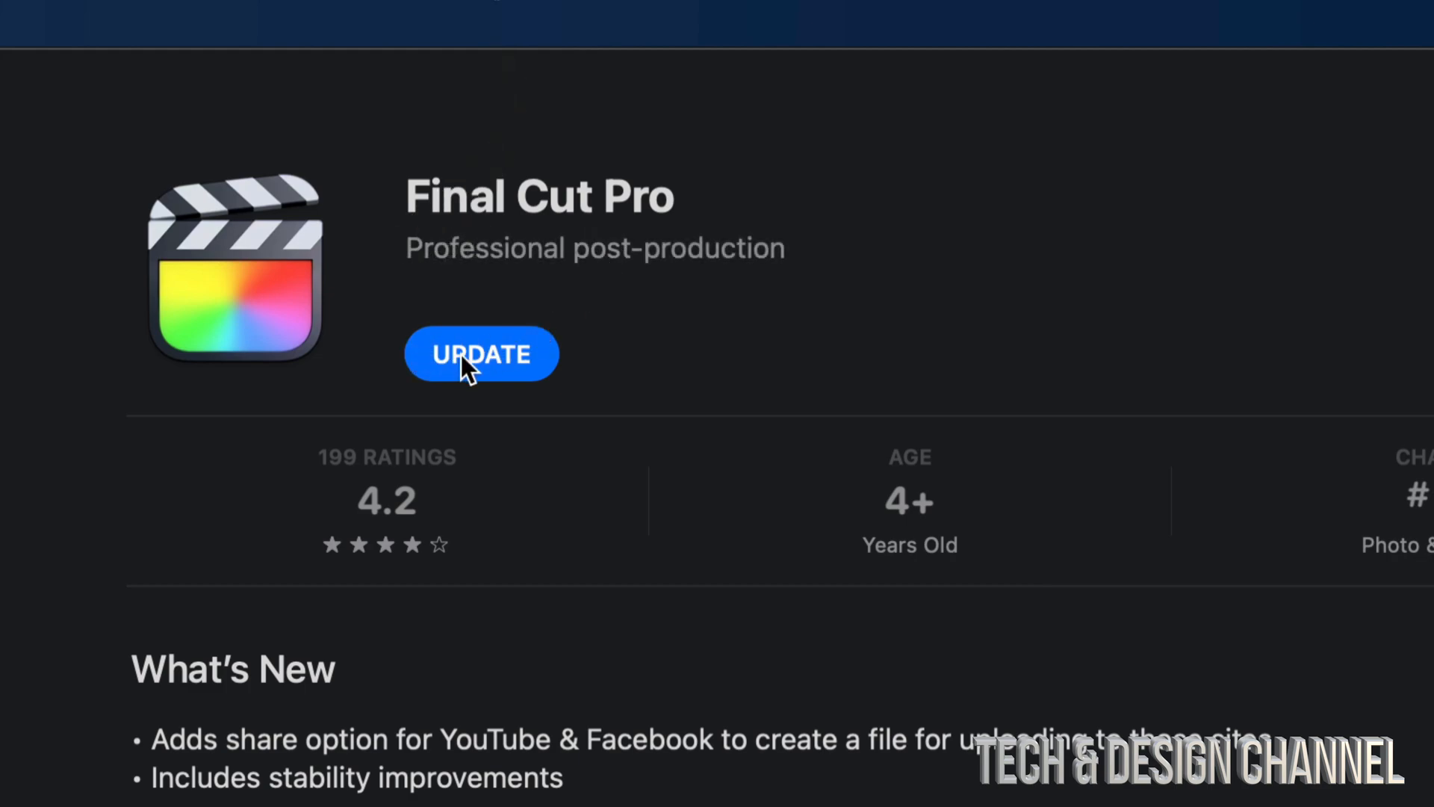
click(481, 355)
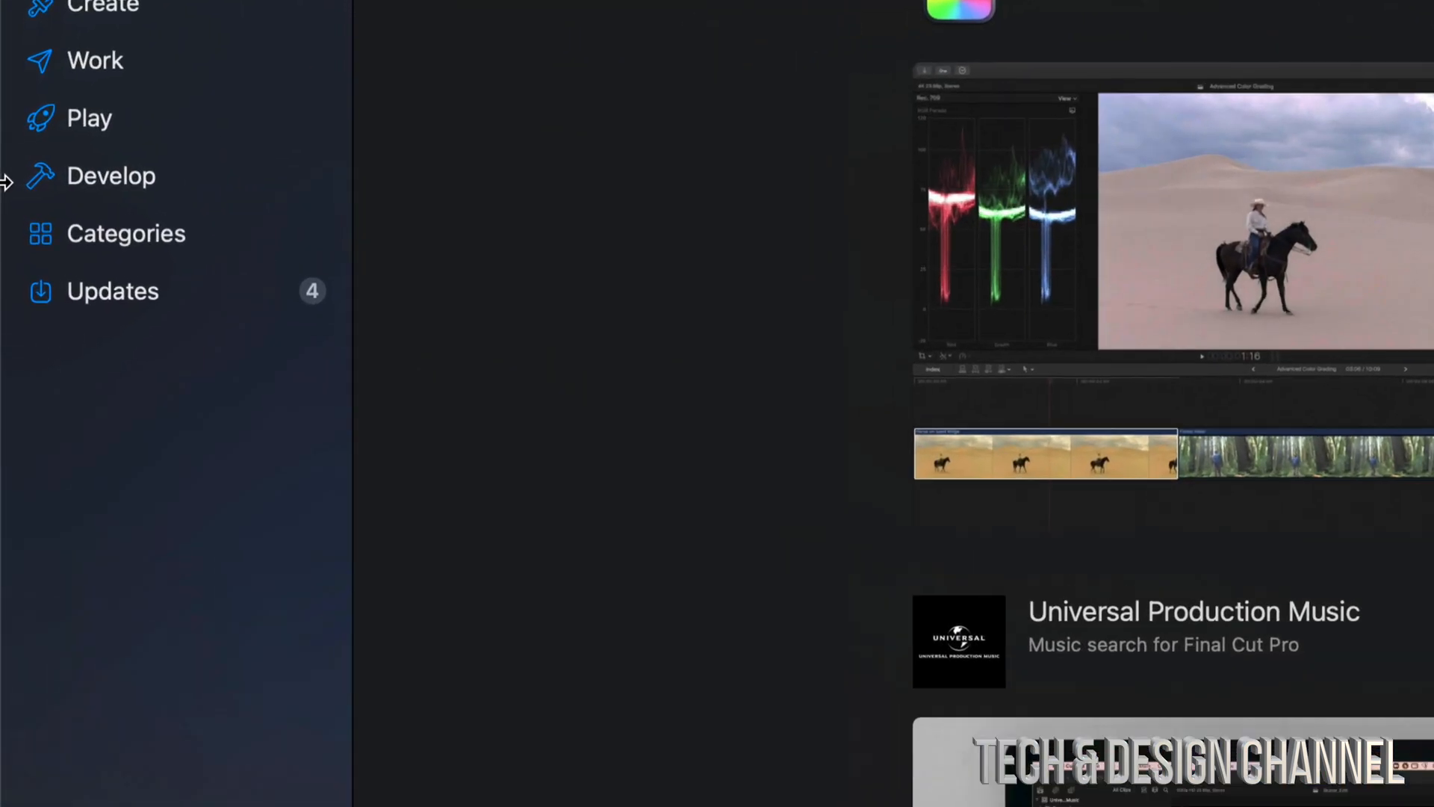
Return to Updates and start the Compressor update alongside Final Cut Pro
click(109, 291)
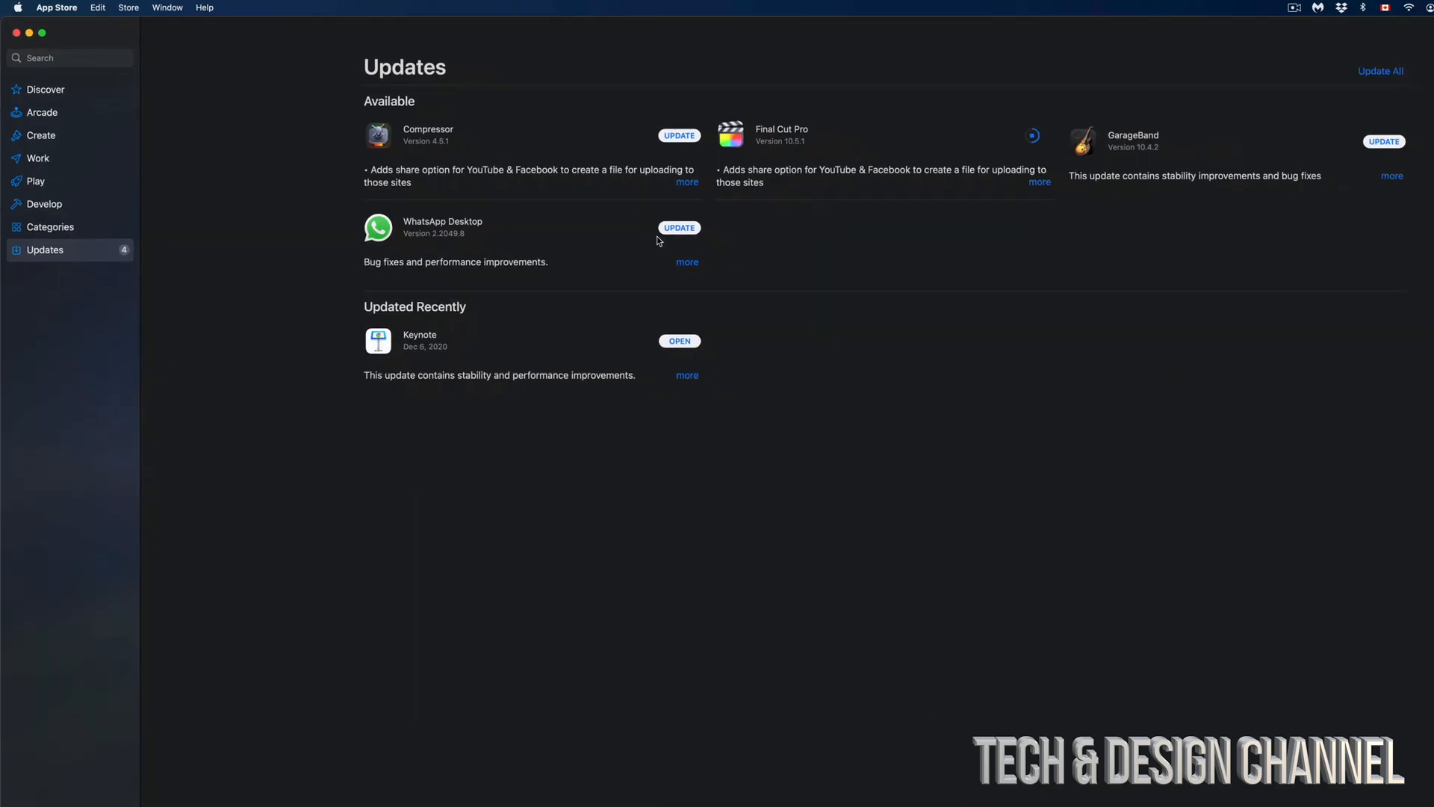
click(1034, 136)
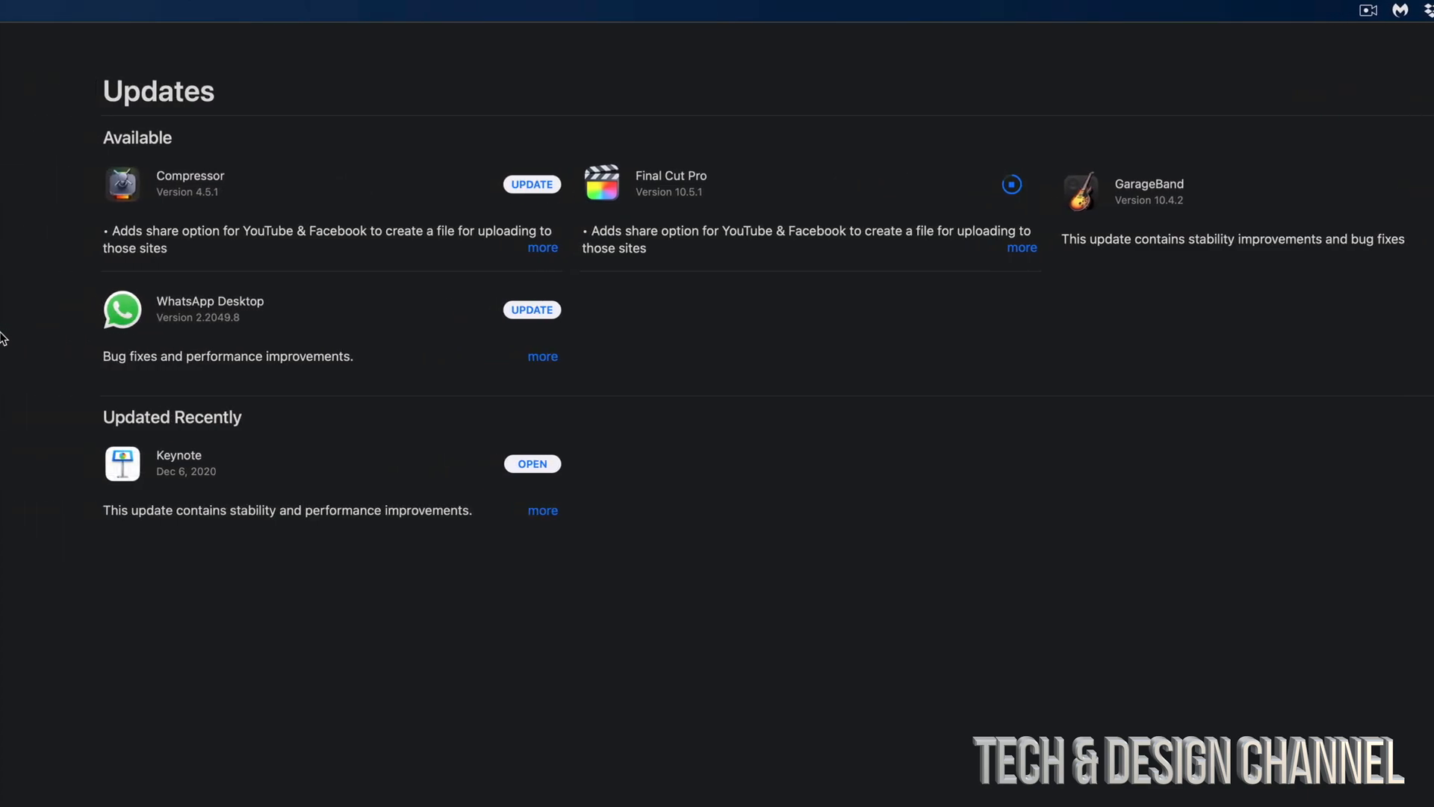
click(532, 183)
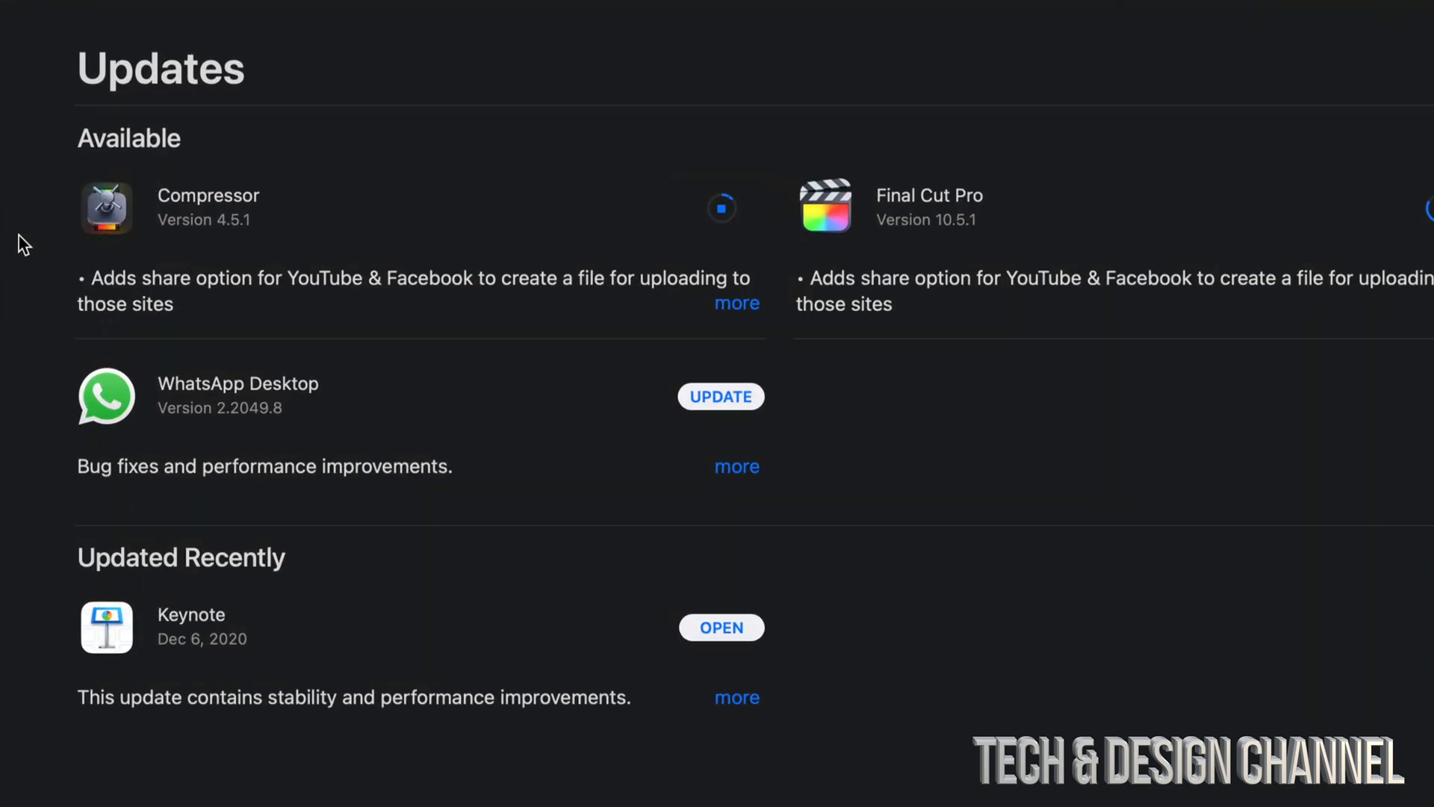
mouse_move(666, 218)
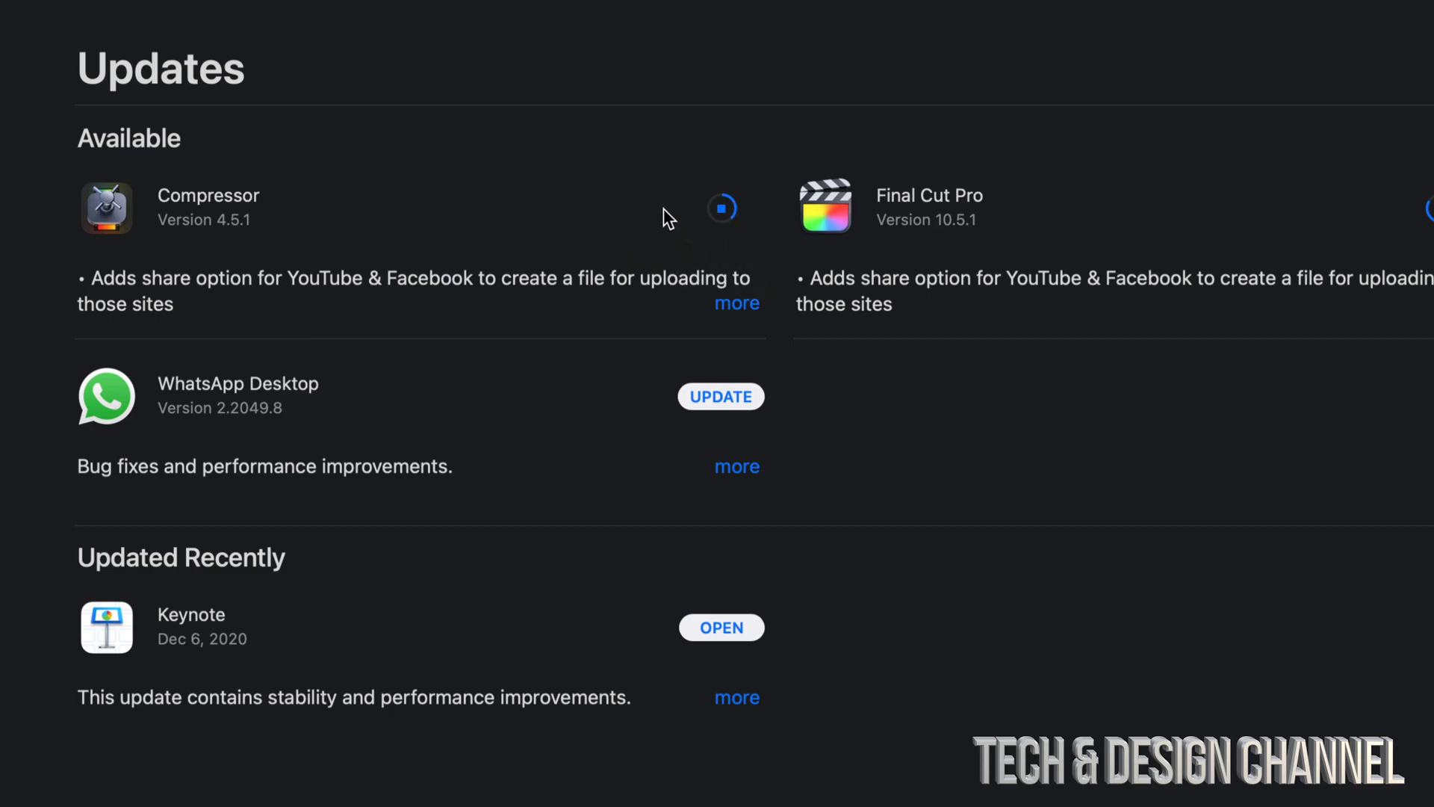
mouse_move(737, 311)
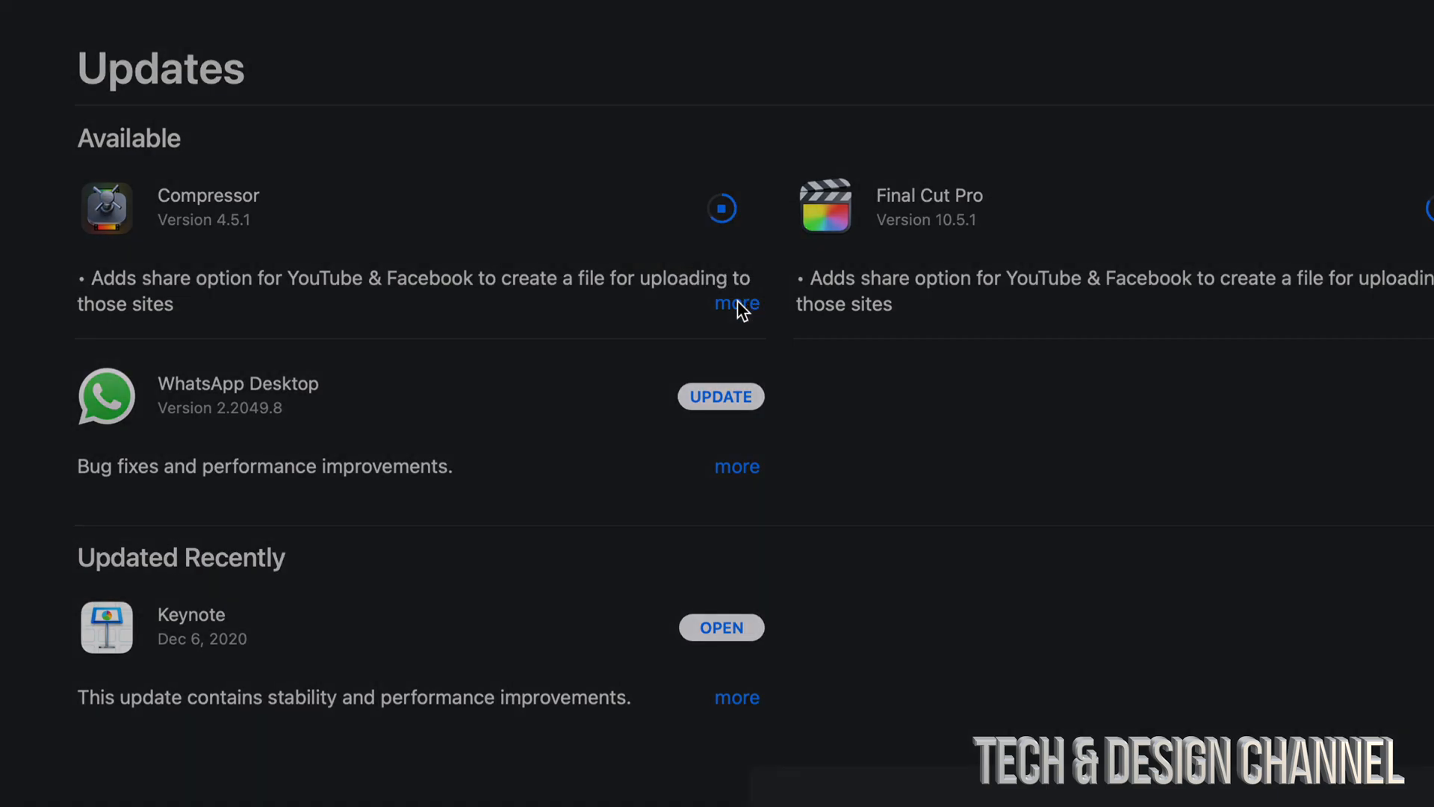
Start the GarageBand 10.4.2 update so all three apps download together
click(736, 303)
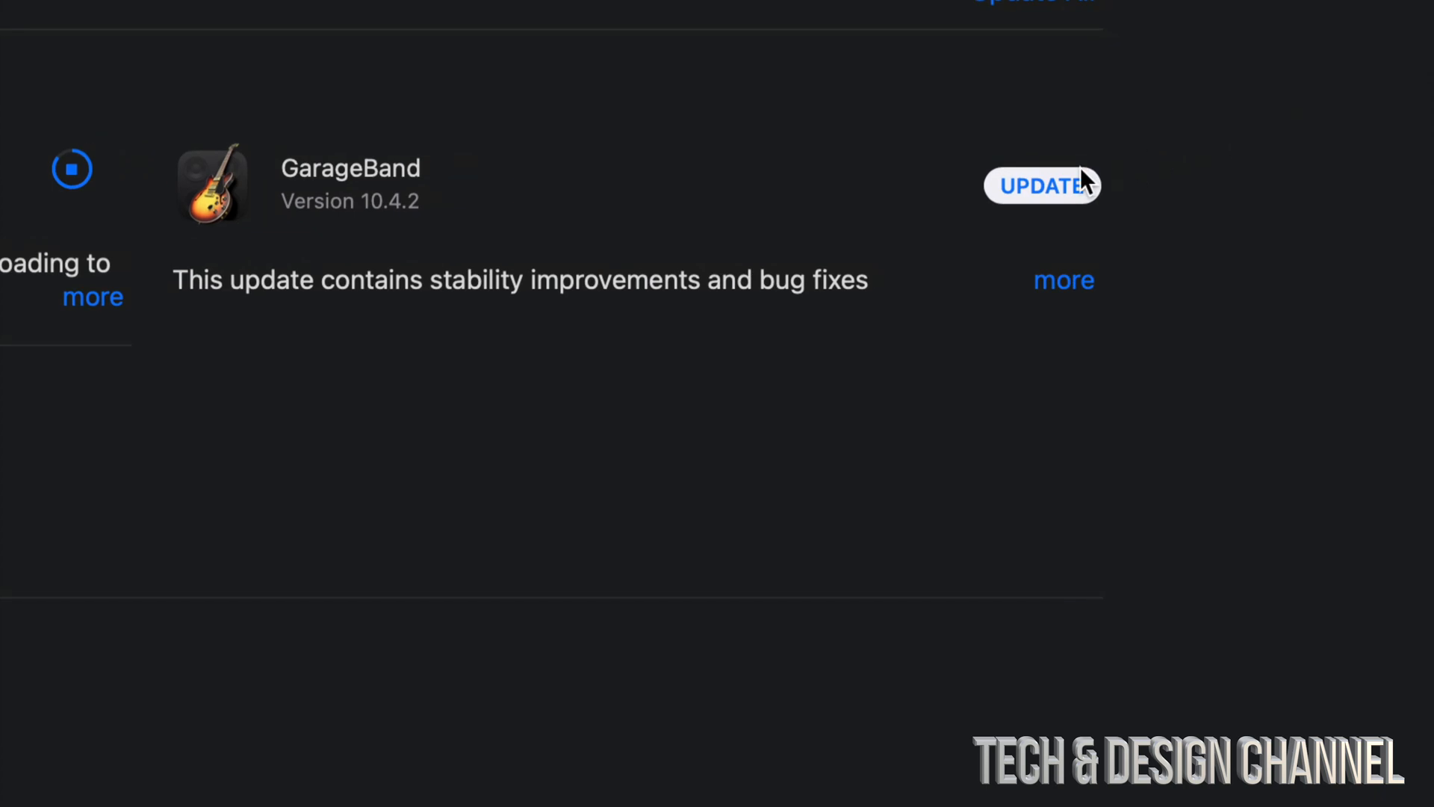
click(1041, 185)
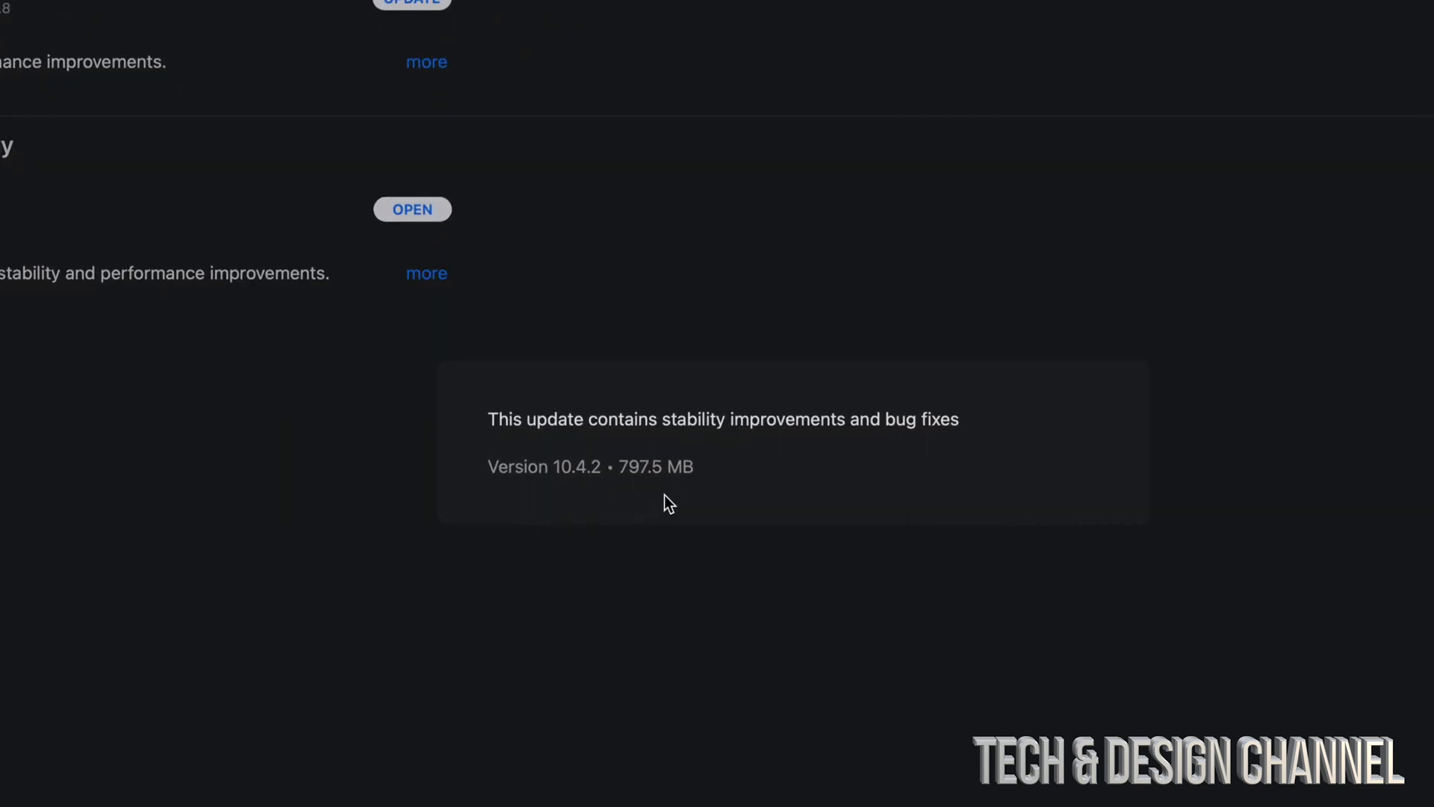
mouse_move(681, 498)
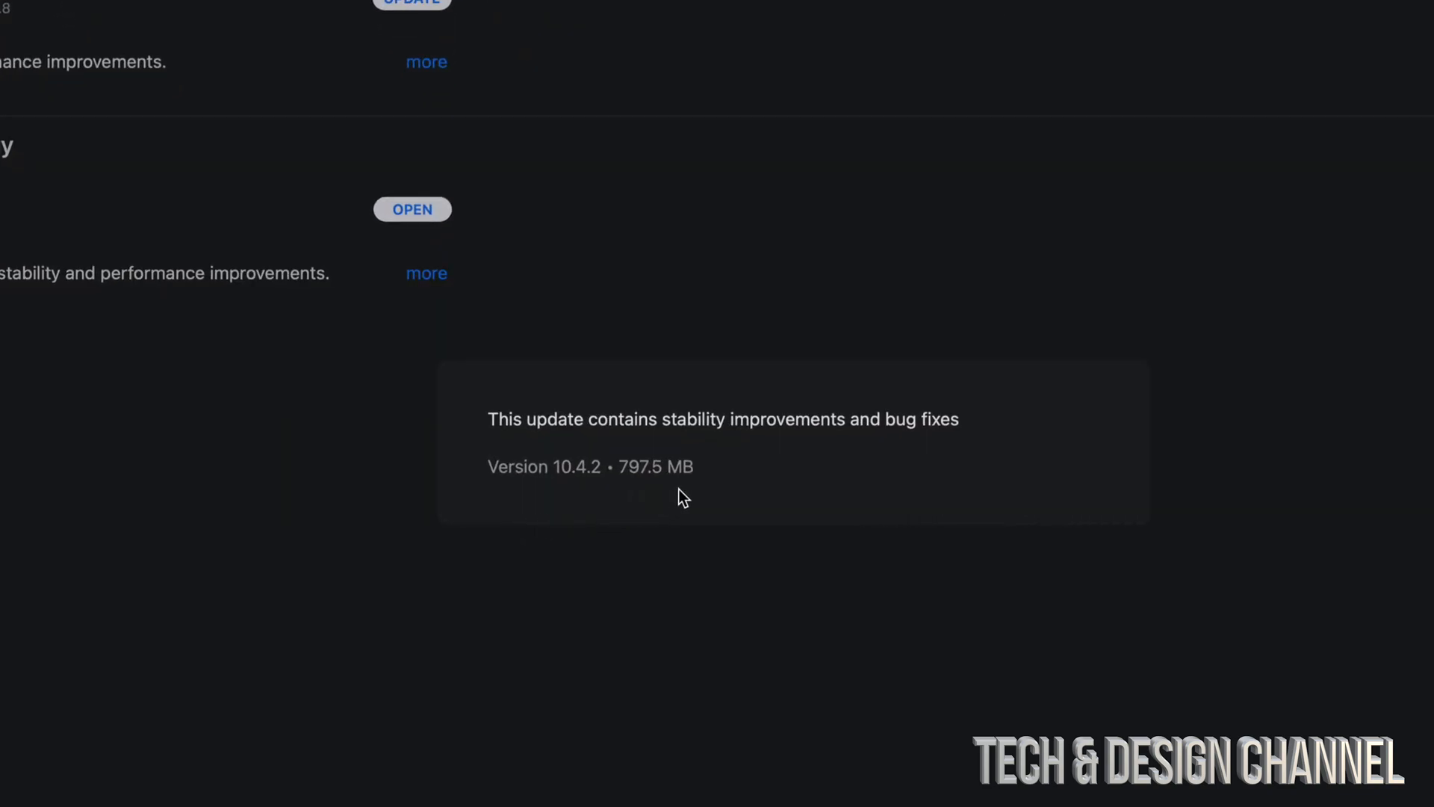
mouse_move(699, 493)
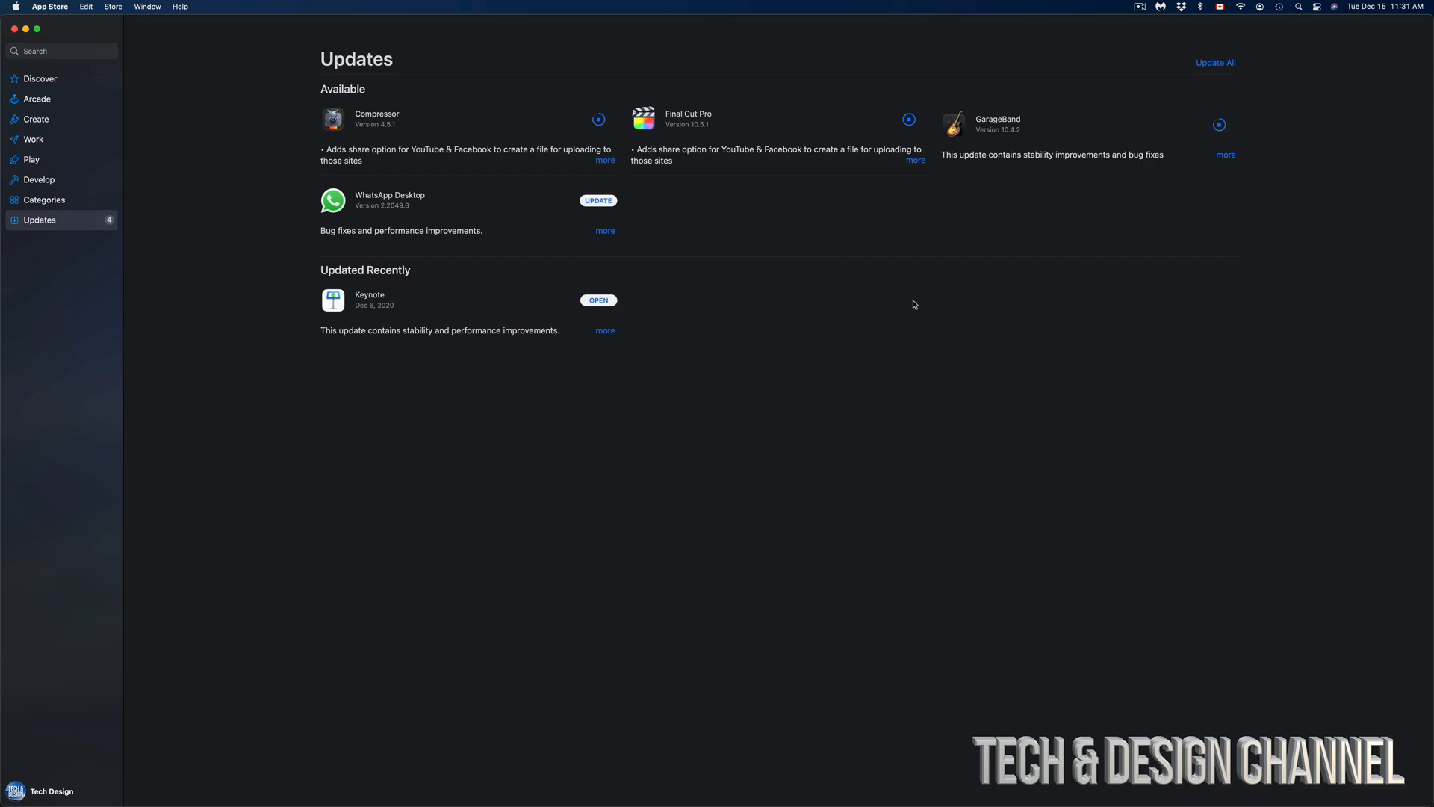
Wait on Updates until Final Cut Pro moves to Updated Recently and the badge drops to 3
click(908, 119)
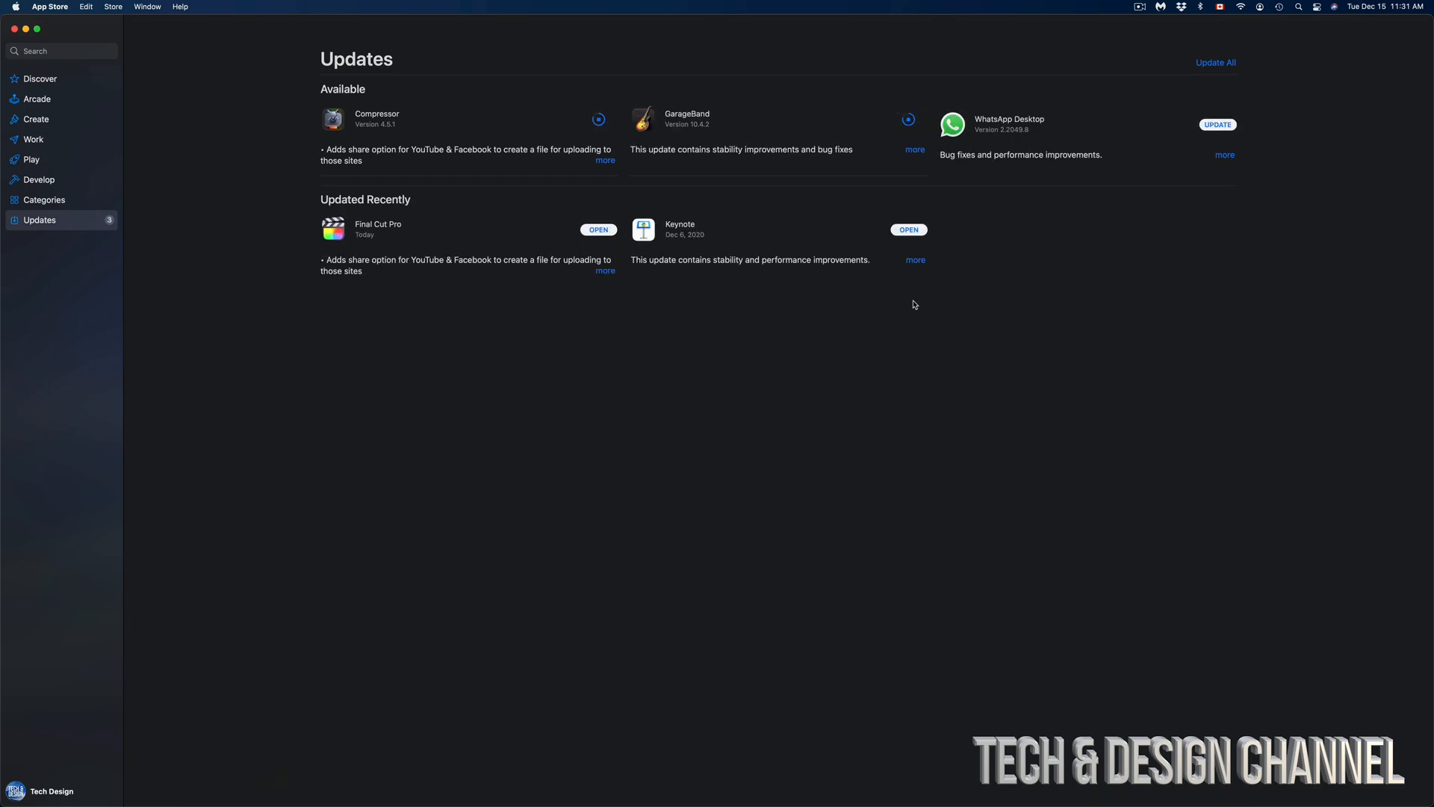
mouse_move(504, 105)
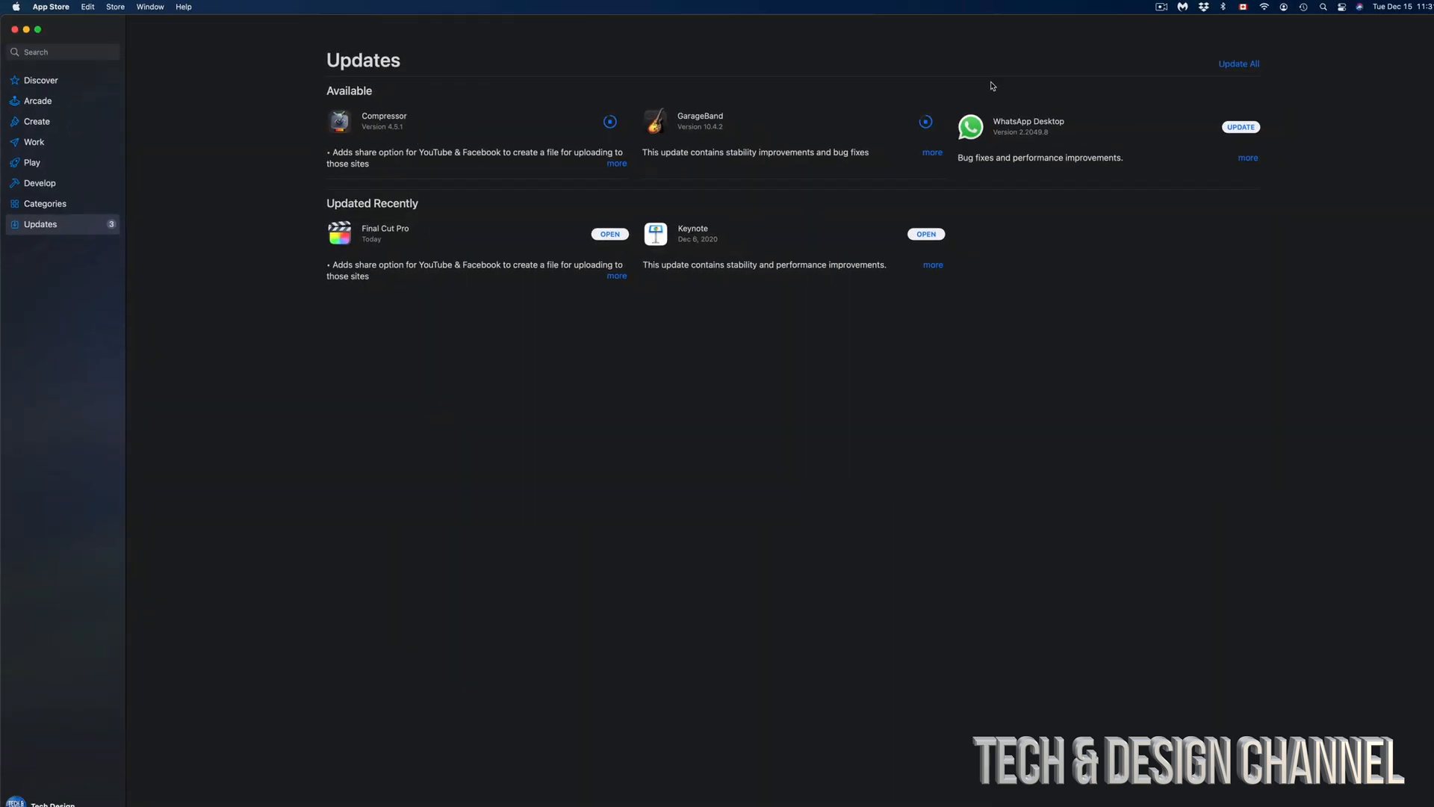
click(610, 121)
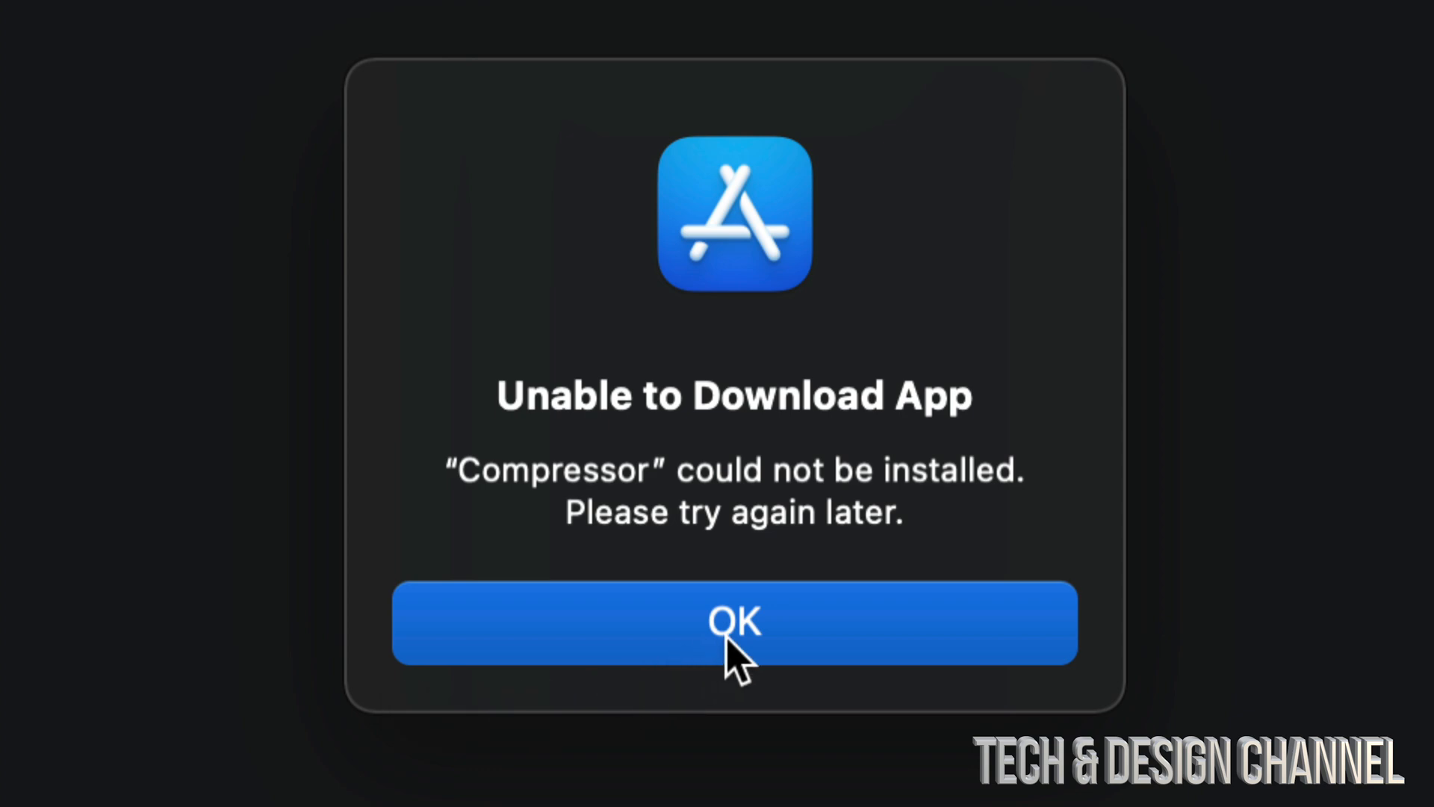
Acknowledge the Unable to Download App alert for Compressor with OK
click(735, 622)
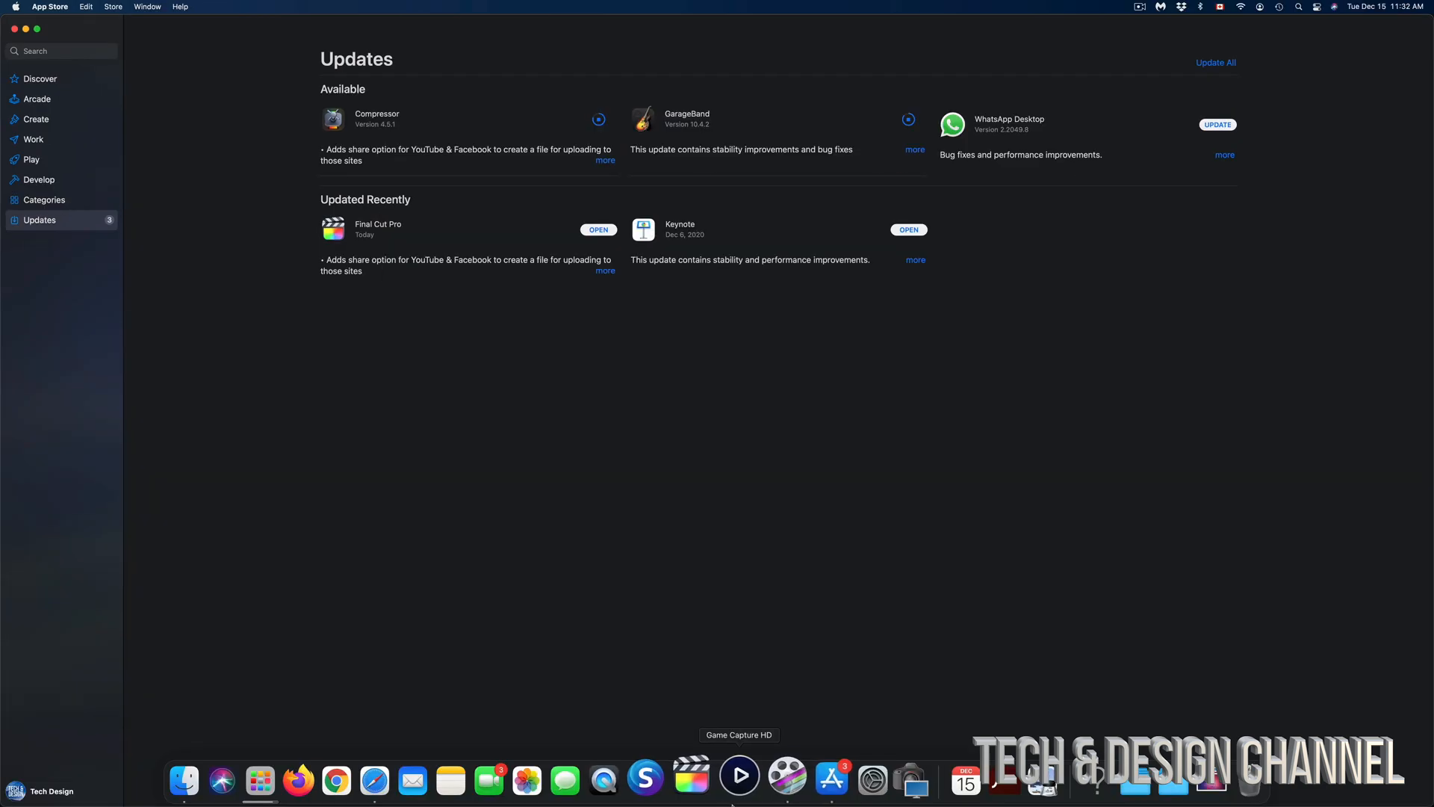
mouse_move(397, 778)
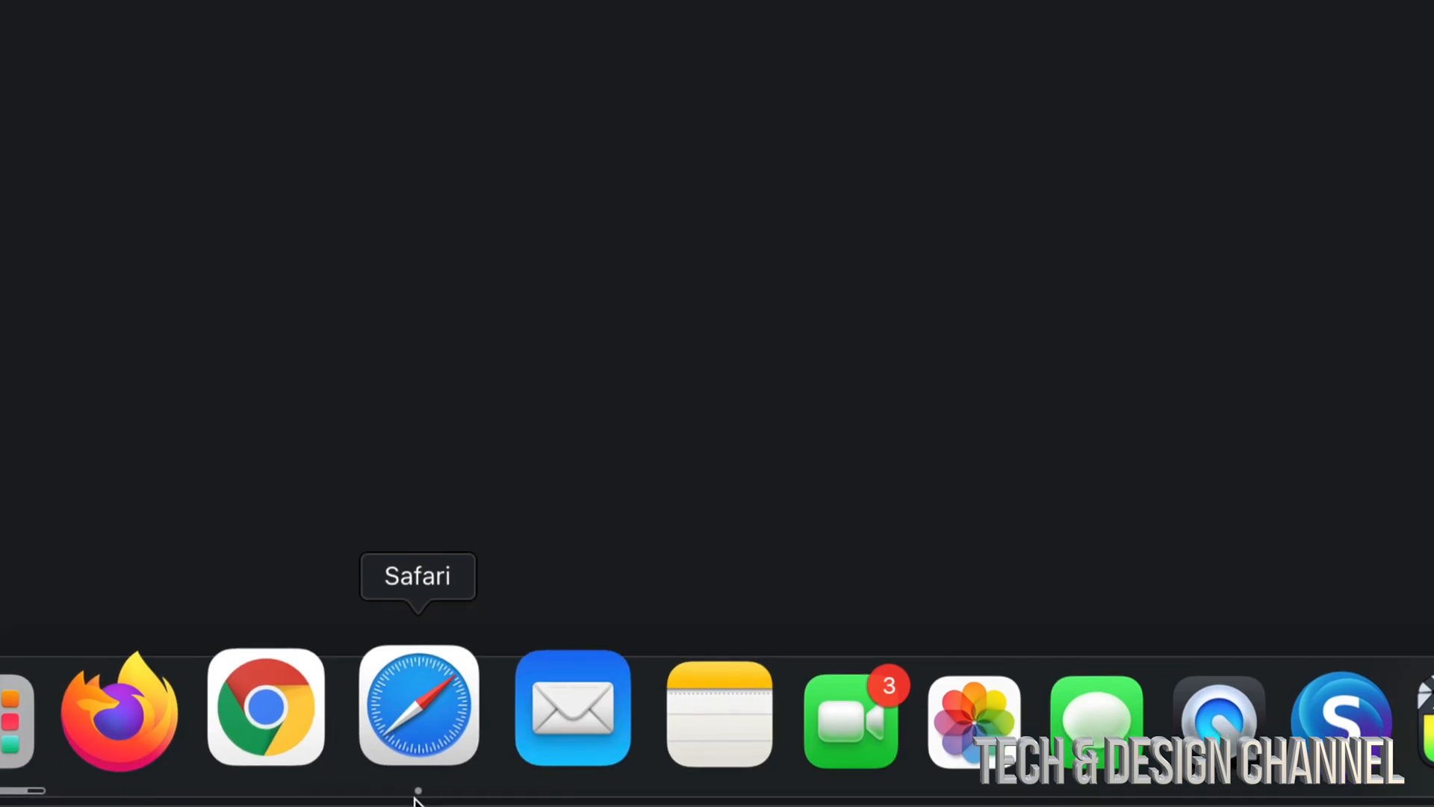
mouse_move(792, 704)
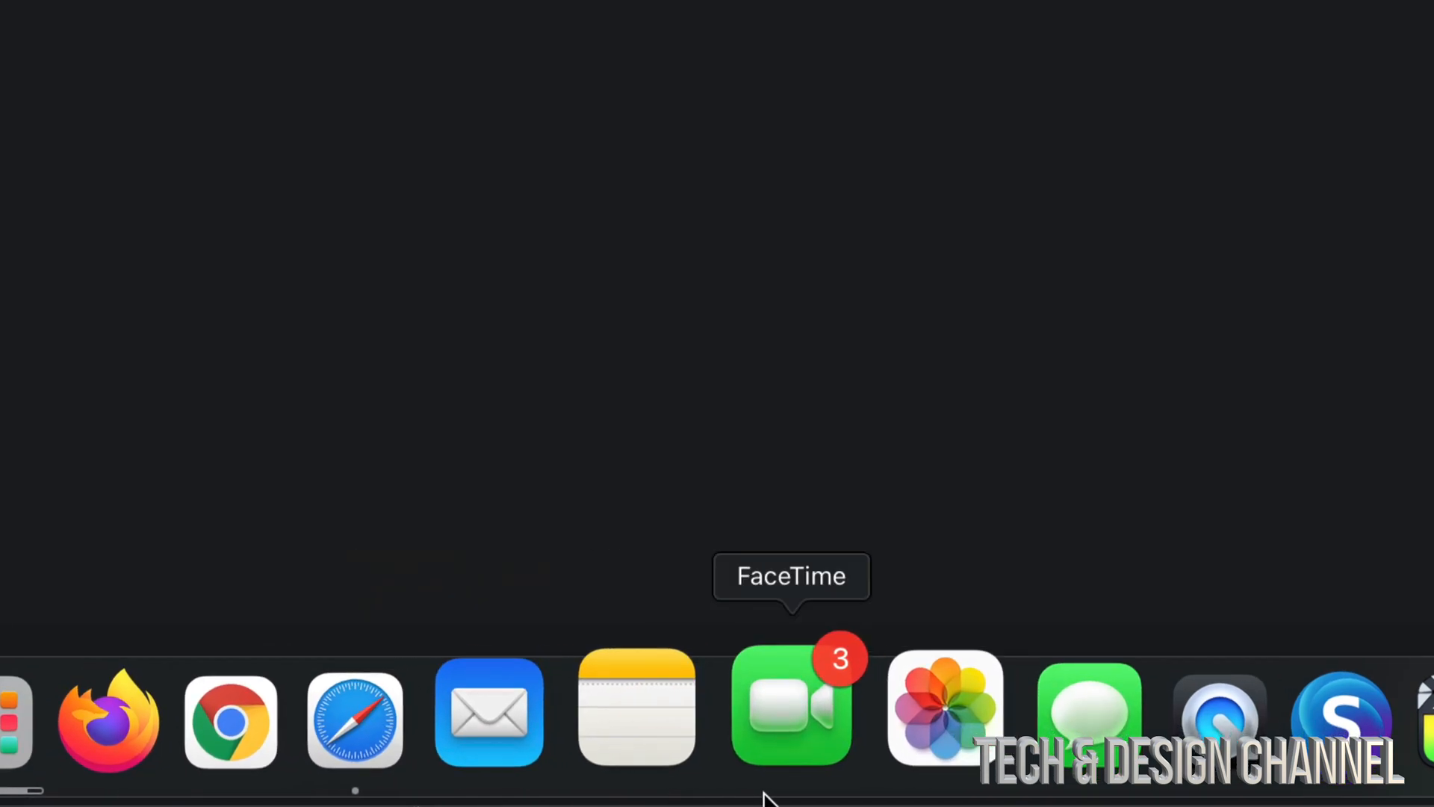